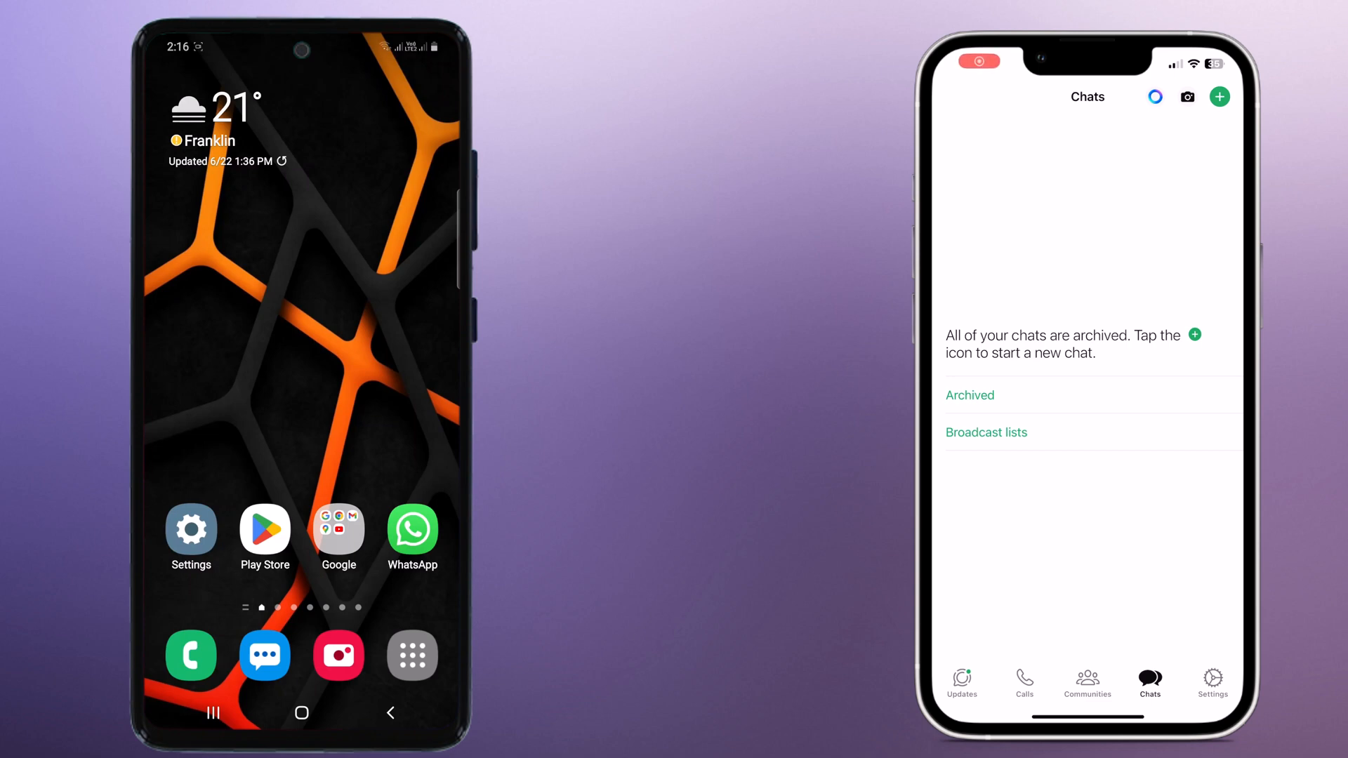
Go to the Wondershare Mutsapper product page at mobiletrans.wondershare.com/app/wutsapper.html.
{"action": "left_click", "coordinate": [412, 529]}
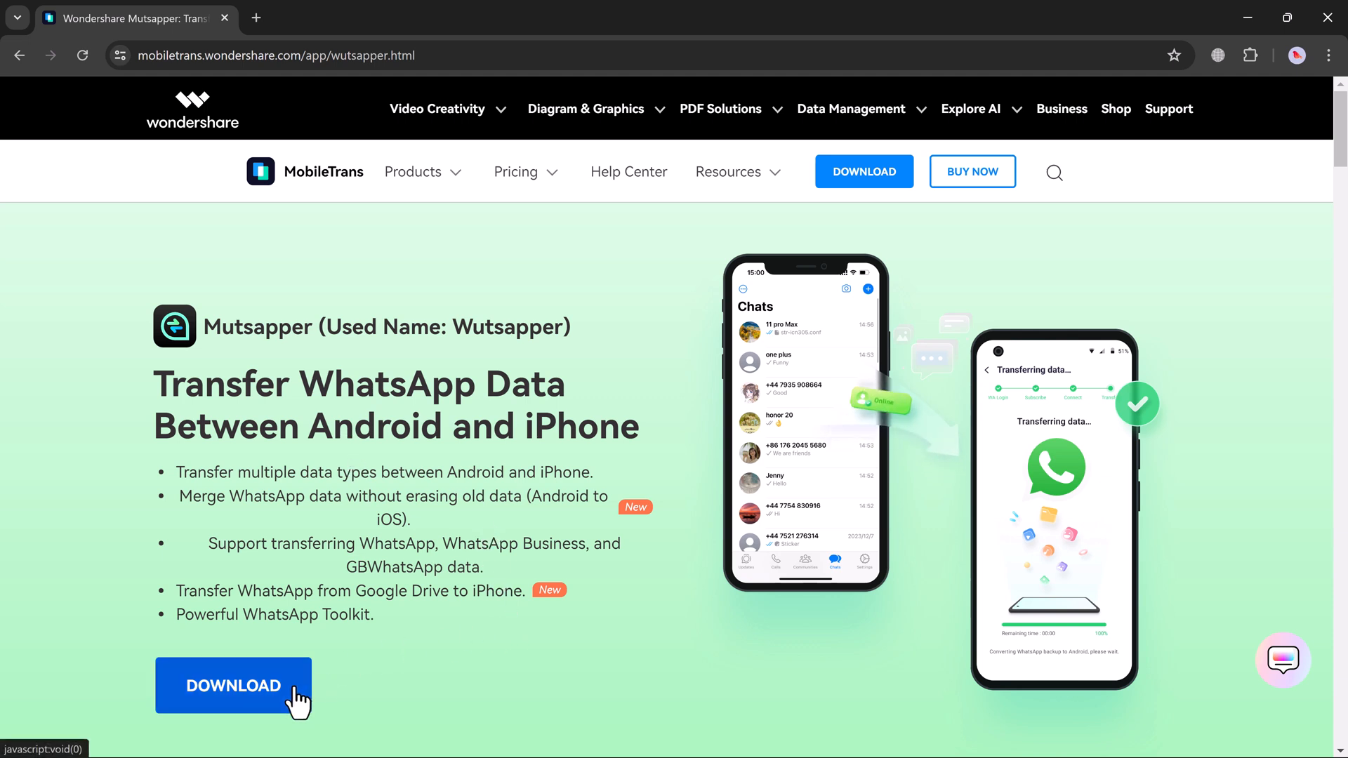
Show Mutsapper's Android download options: QR code, Google Play and APK file.
{"action": "left_click", "coordinate": [233, 685]}
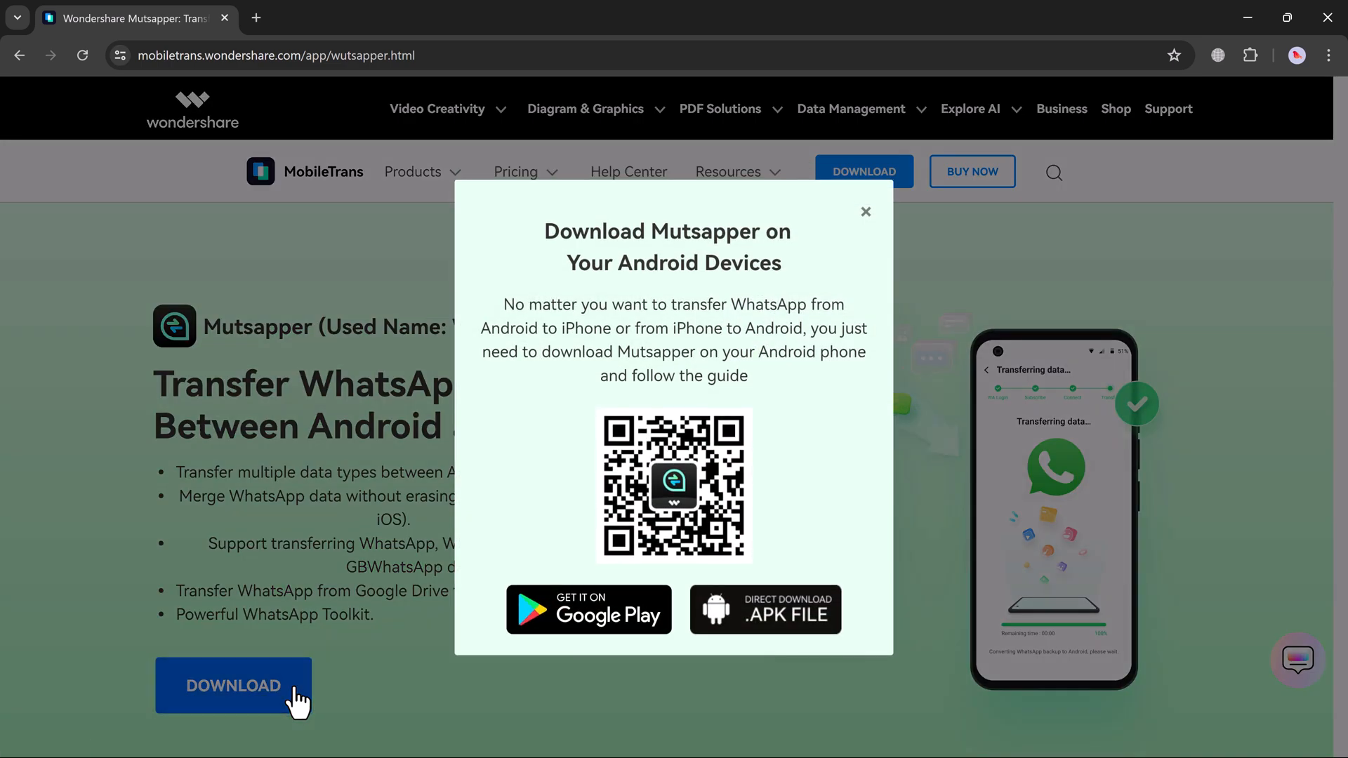
{"action": "mouse_move", "coordinate": [584, 669]}
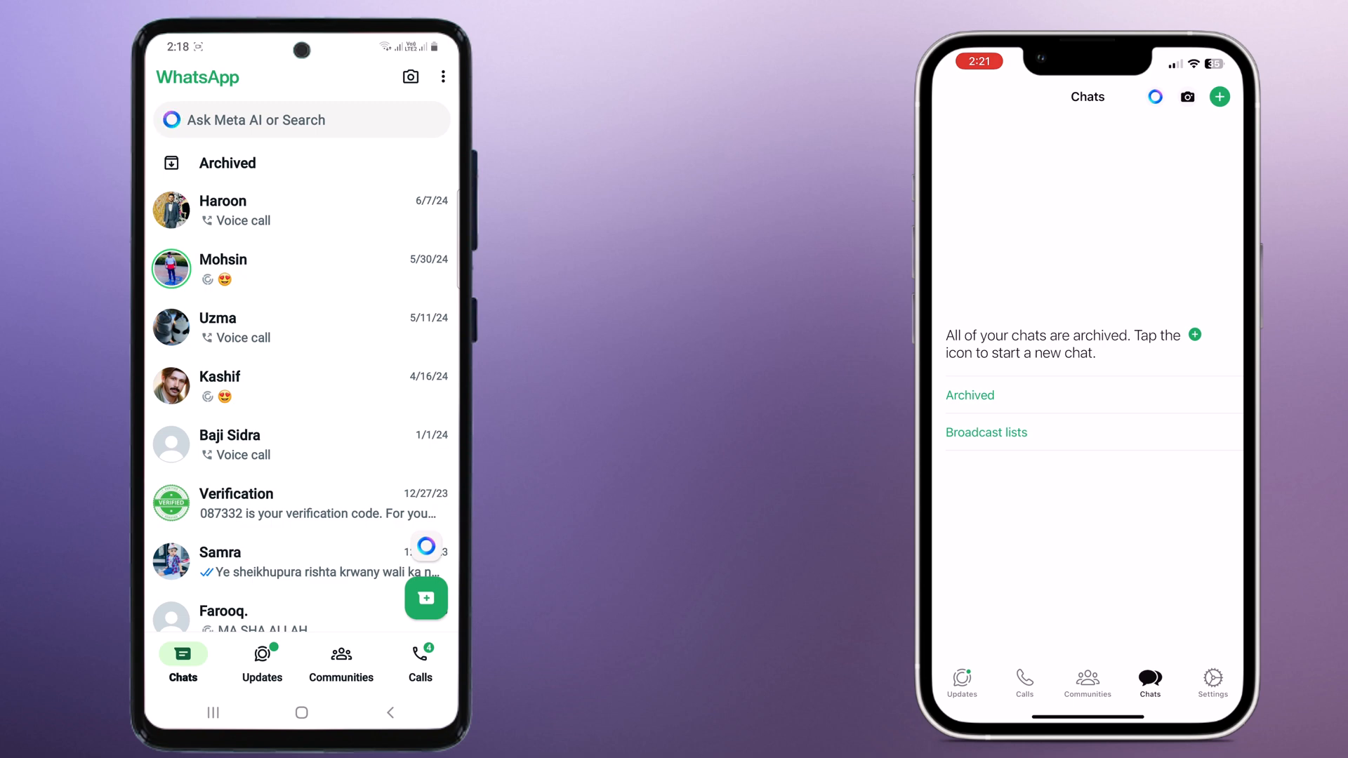
Reach WhatsApp's Chat backup settings via ⋮ > Settings > Chats and check End-to-end encrypted backup.
{"action": "left_click", "coordinate": [443, 77]}
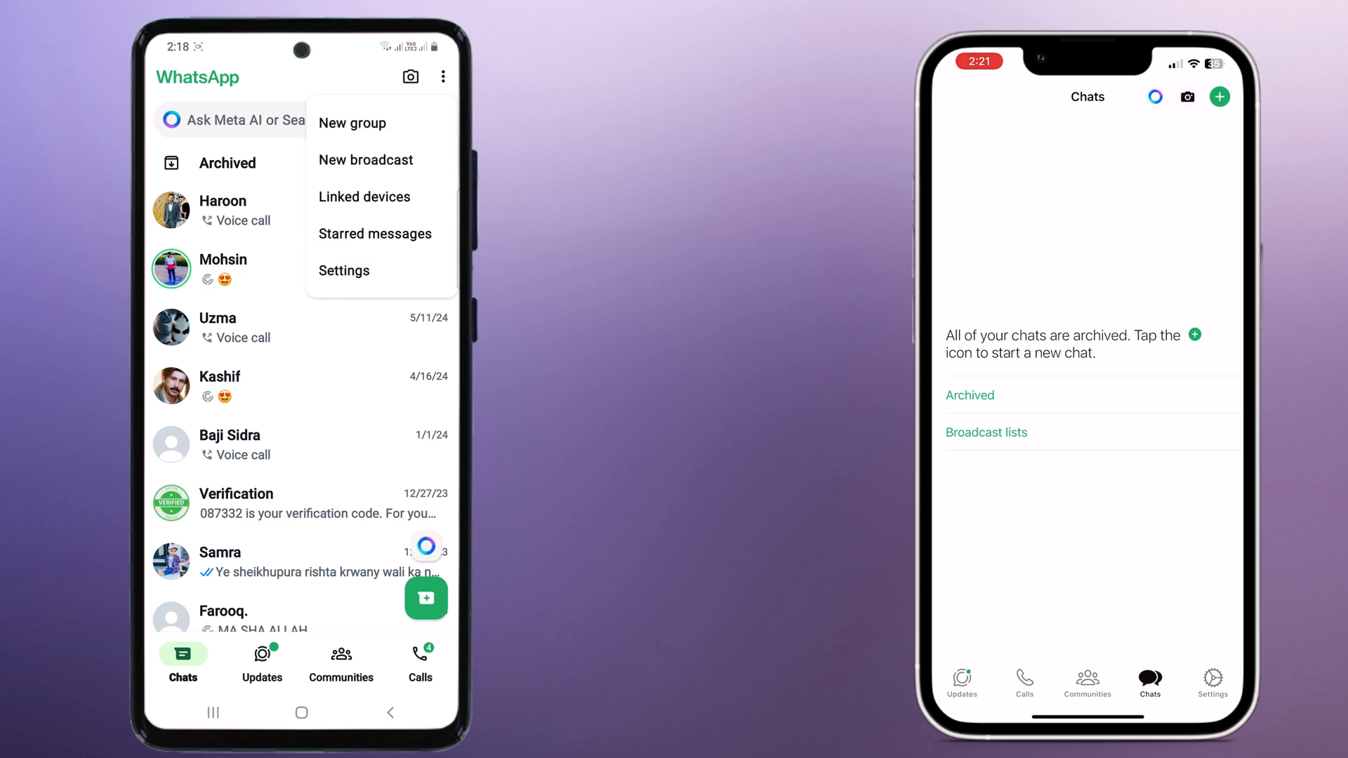
{"action": "left_click", "coordinate": [344, 270]}
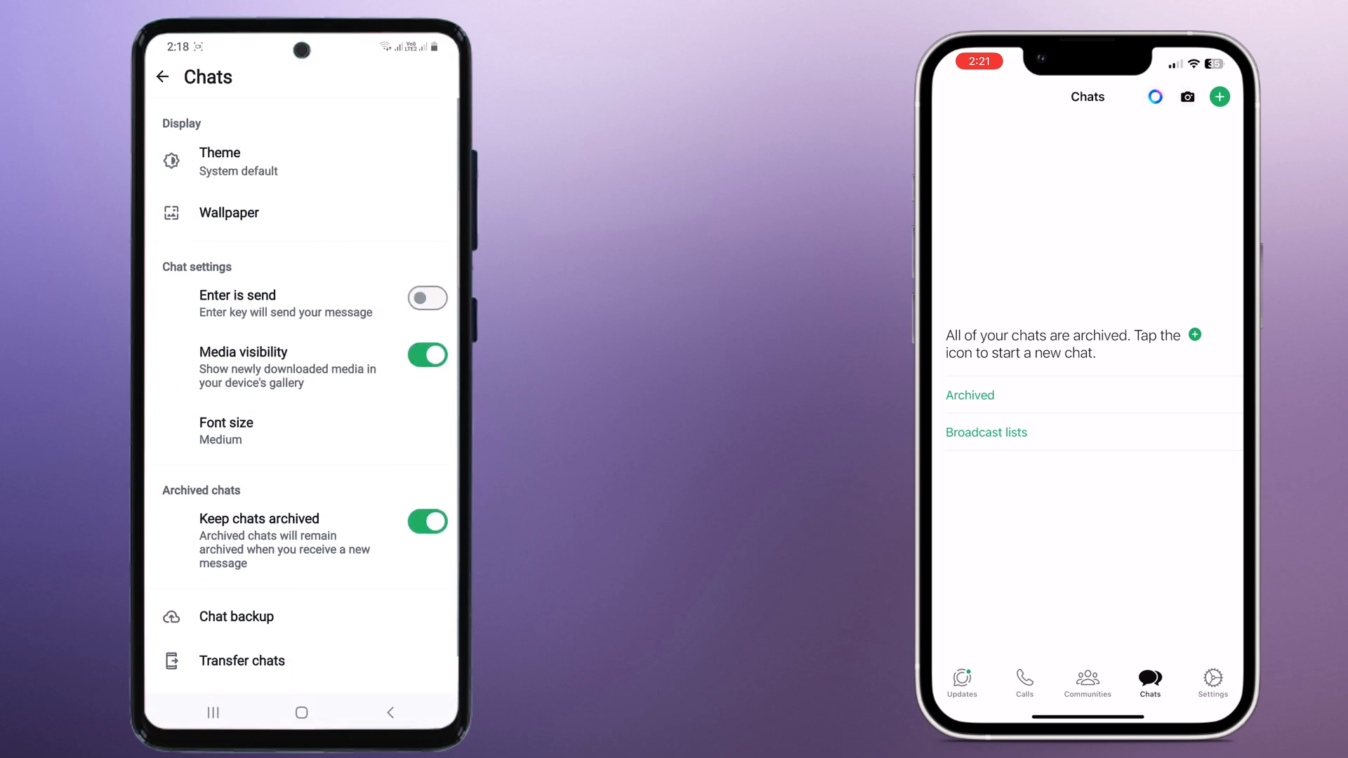
{"action": "left_click", "coordinate": [236, 616]}
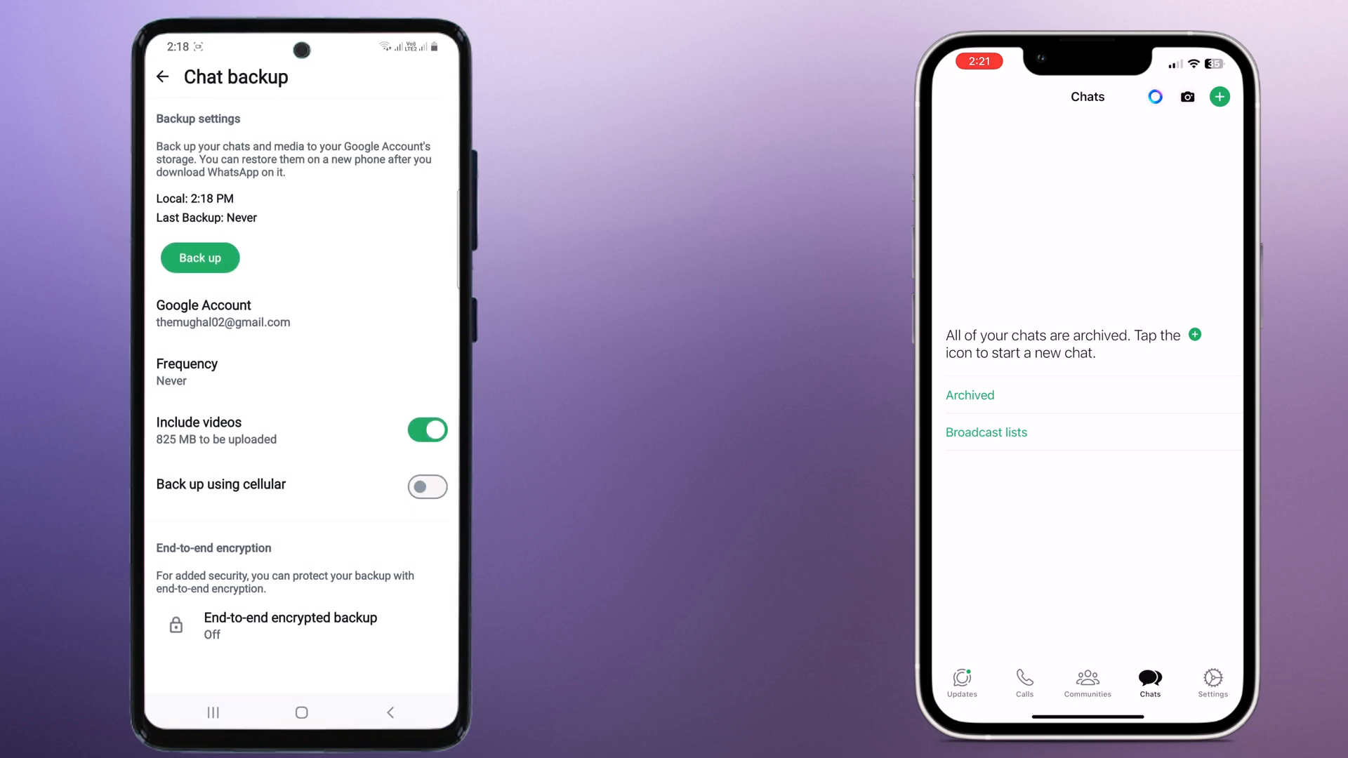
{"action": "left_click", "coordinate": [199, 258]}
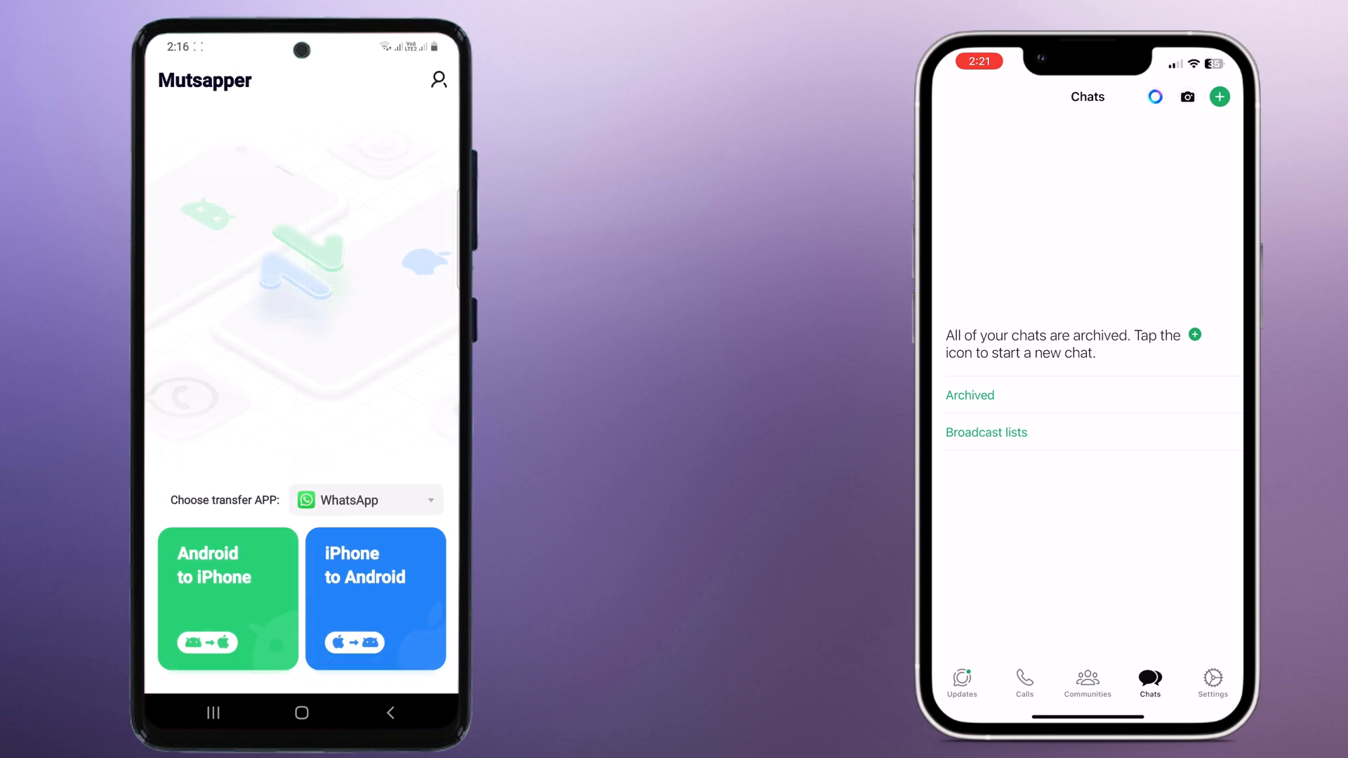
Choose Android to iPhone, then follow Re-backup into WhatsApp's Chat backup settings.
{"action": "left_click", "coordinate": [365, 499]}
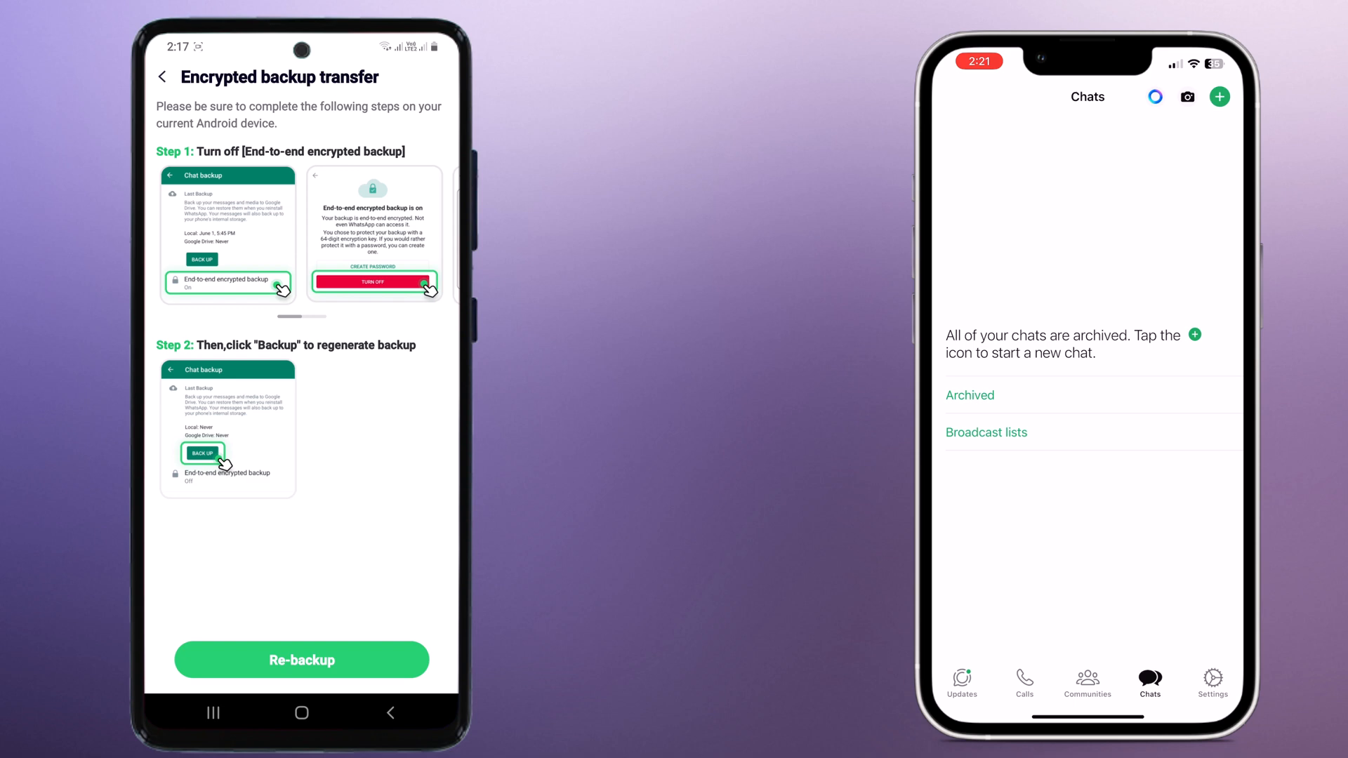
{"action": "left_click", "coordinate": [444, 77]}
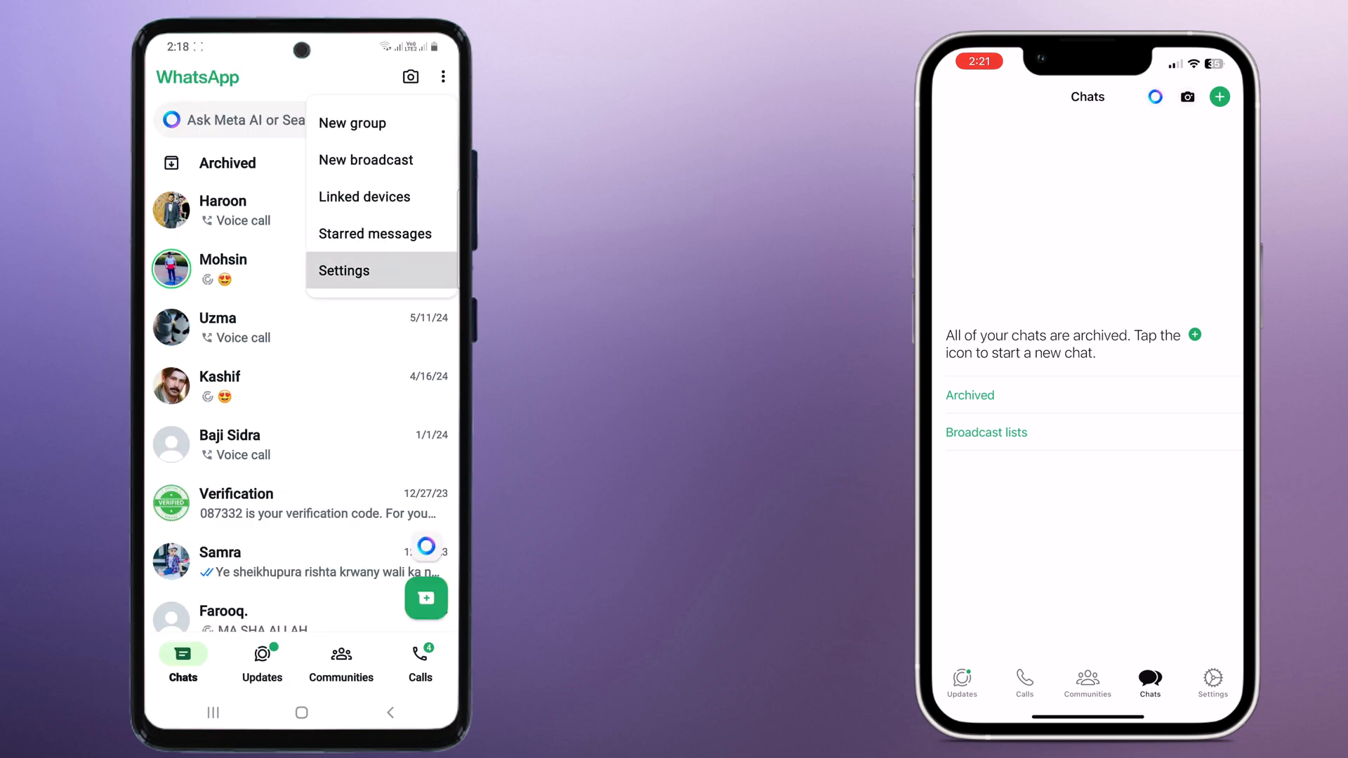
{"action": "left_click", "coordinate": [344, 270]}
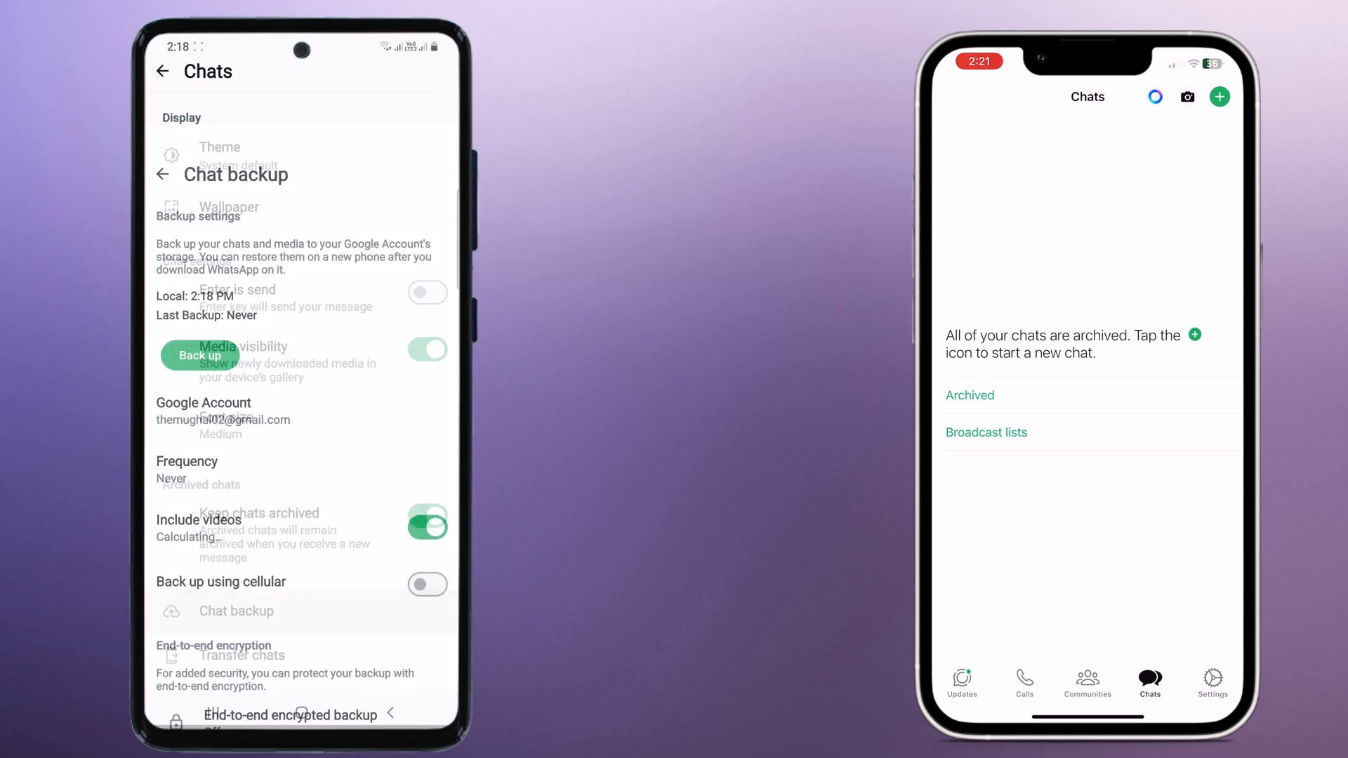
{"action": "left_click", "coordinate": [199, 356]}
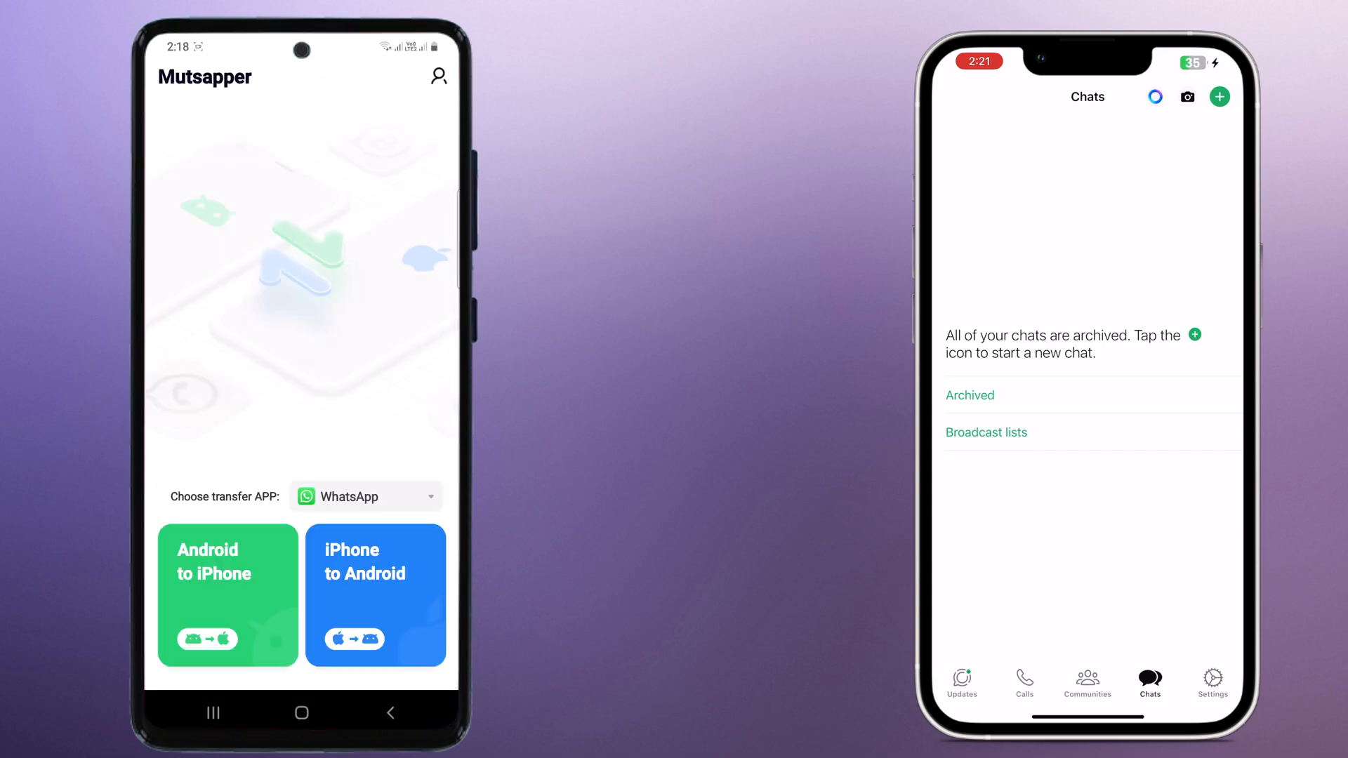
Choose Android to iPhone, enter the WhatsApp backup phone number and continue with Next.
{"action": "left_click", "coordinate": [226, 596]}
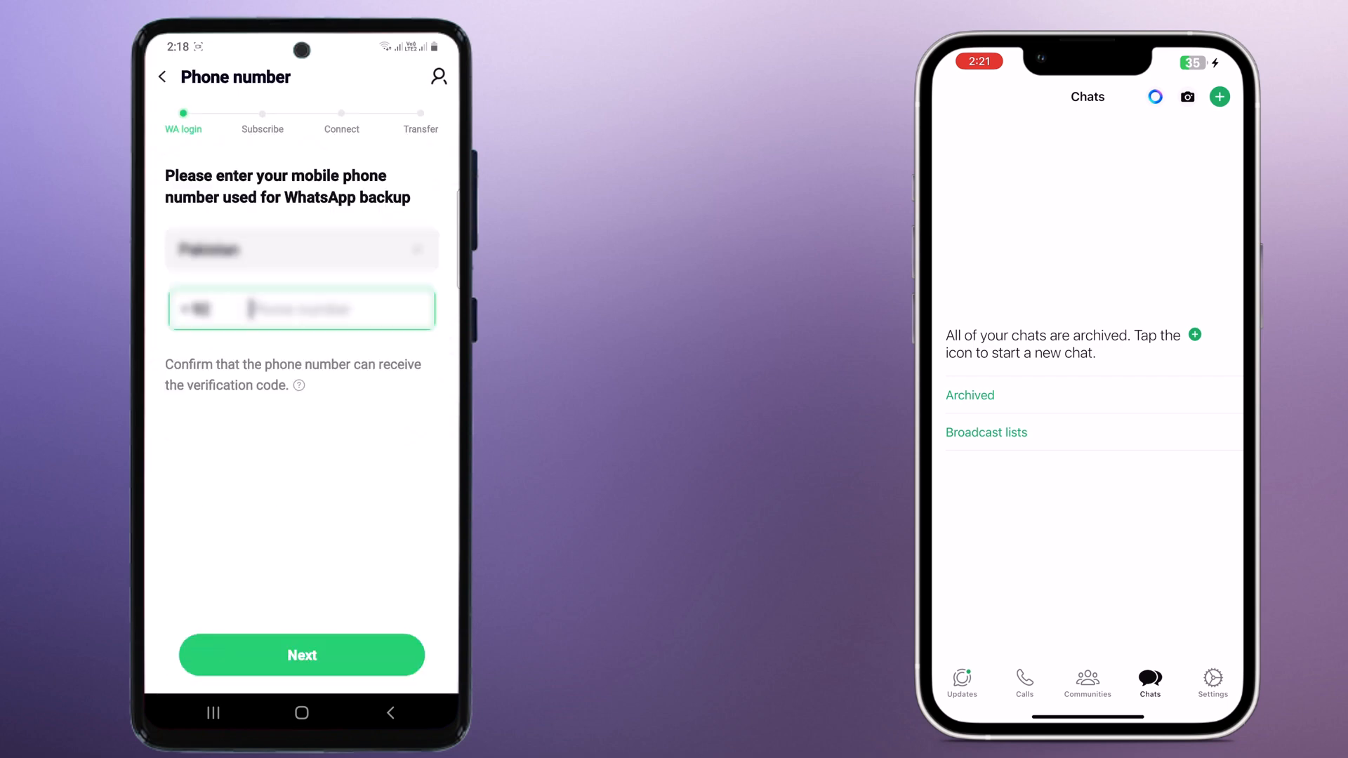
{"action": "left_click", "coordinate": [301, 309]}
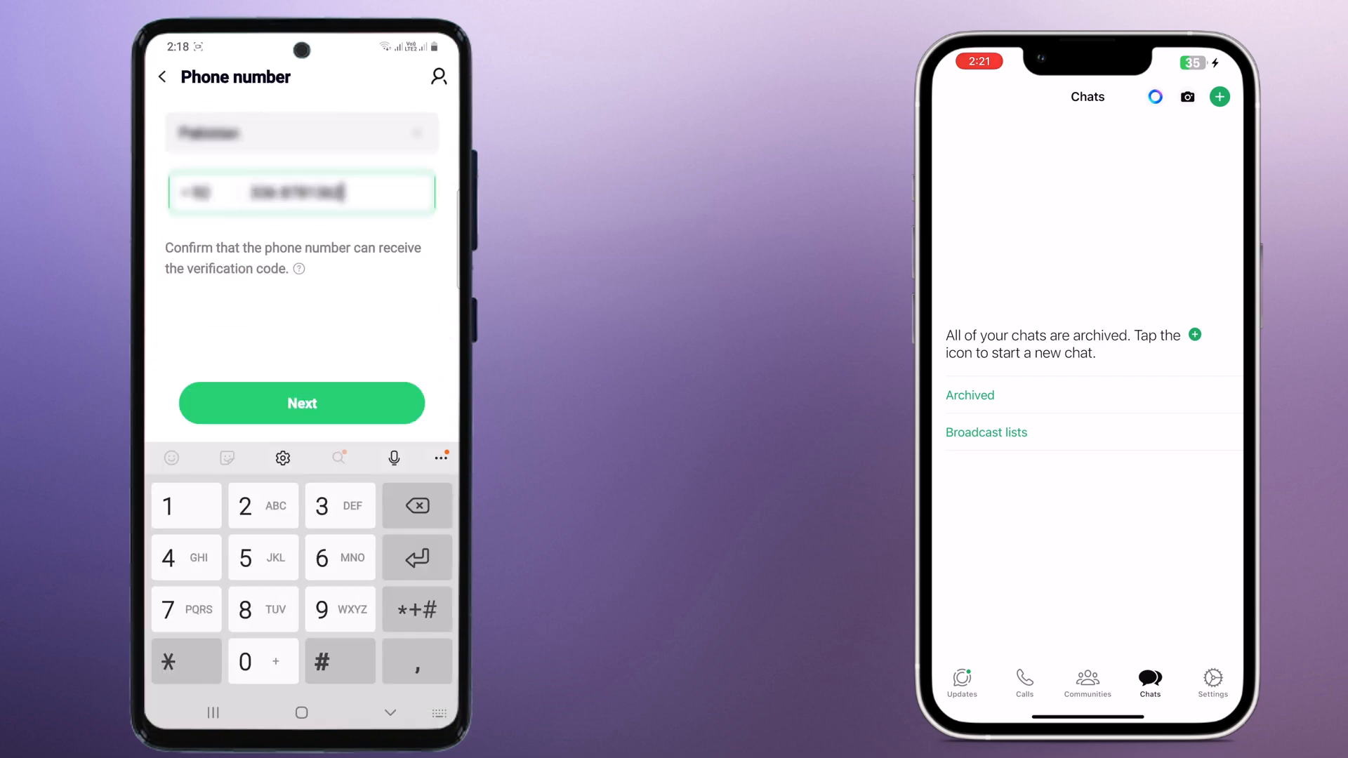
{"action": "left_click", "coordinate": [302, 403]}
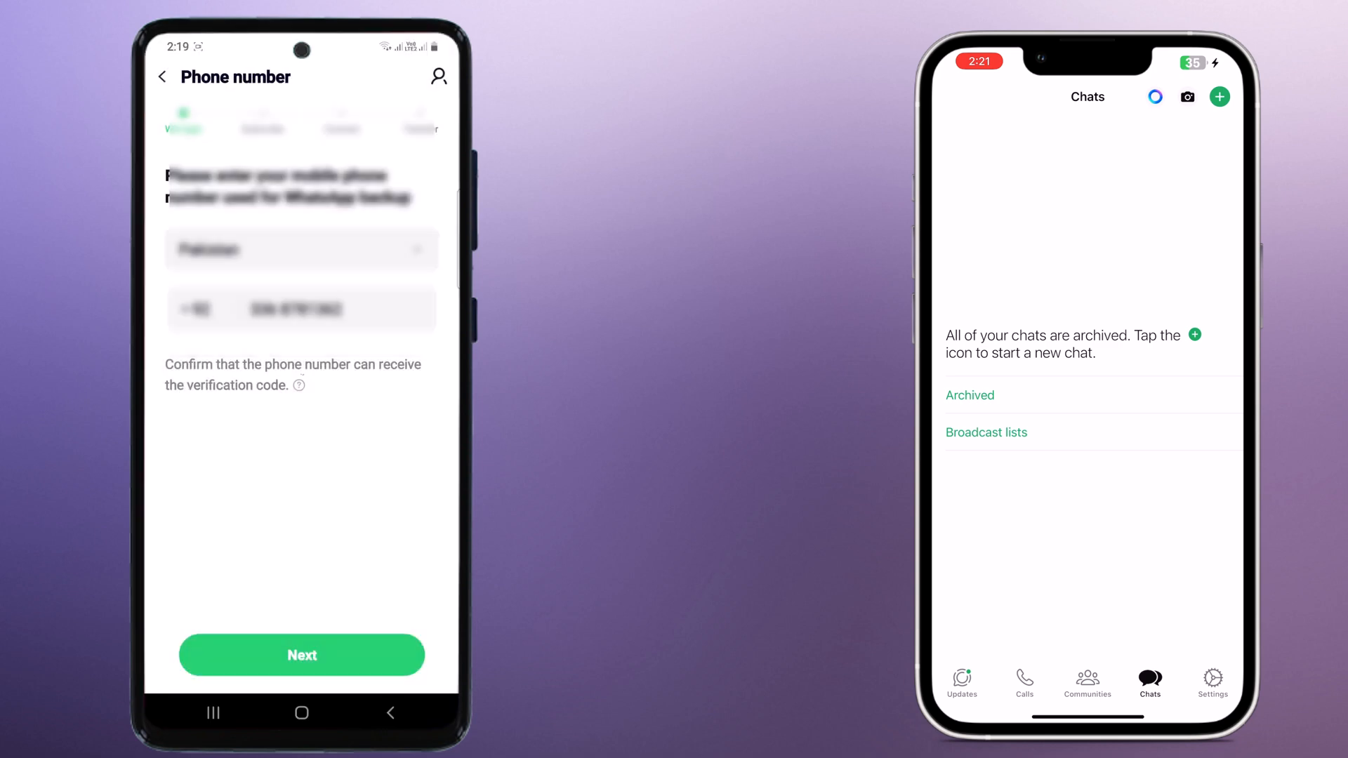
{"action": "left_click", "coordinate": [302, 654]}
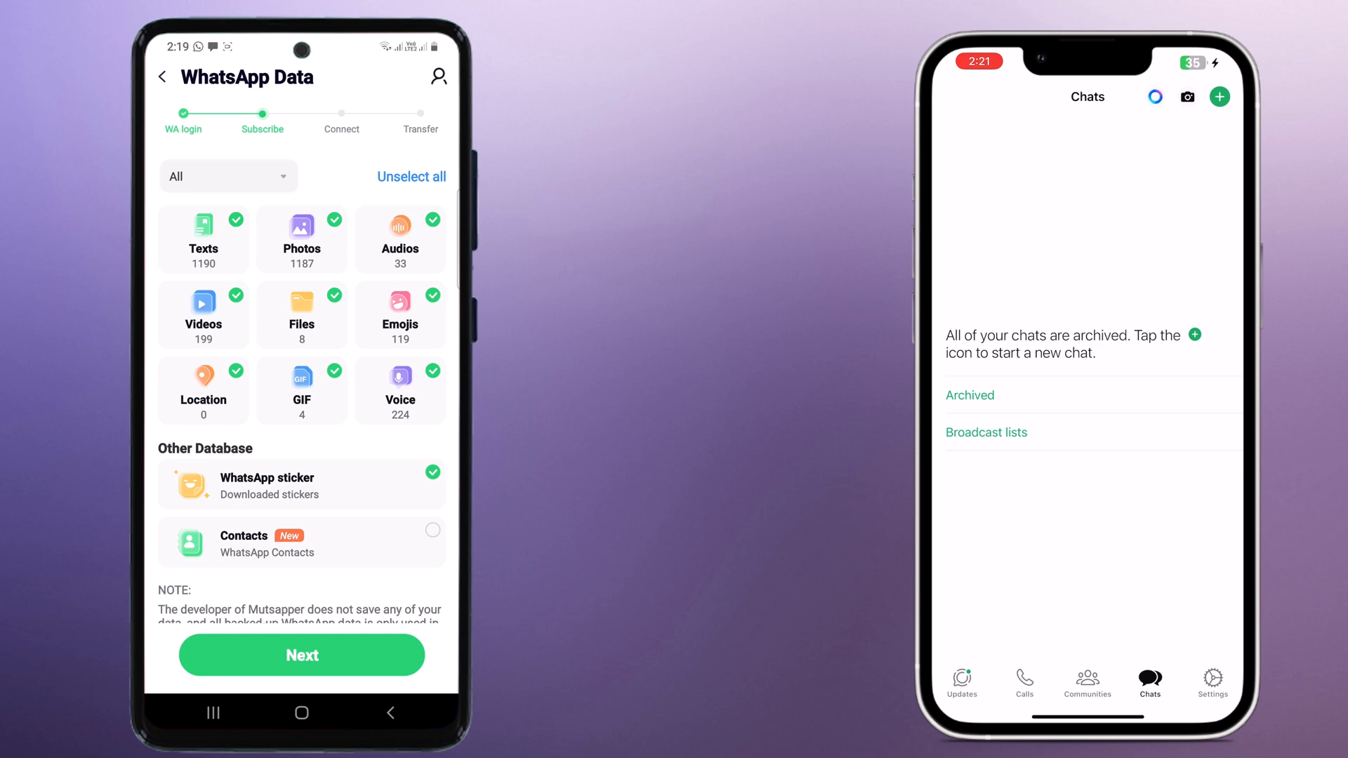
Untick Photos and Videos on the WhatsApp Data screen and continue with Next.
{"action": "left_click", "coordinate": [228, 176]}
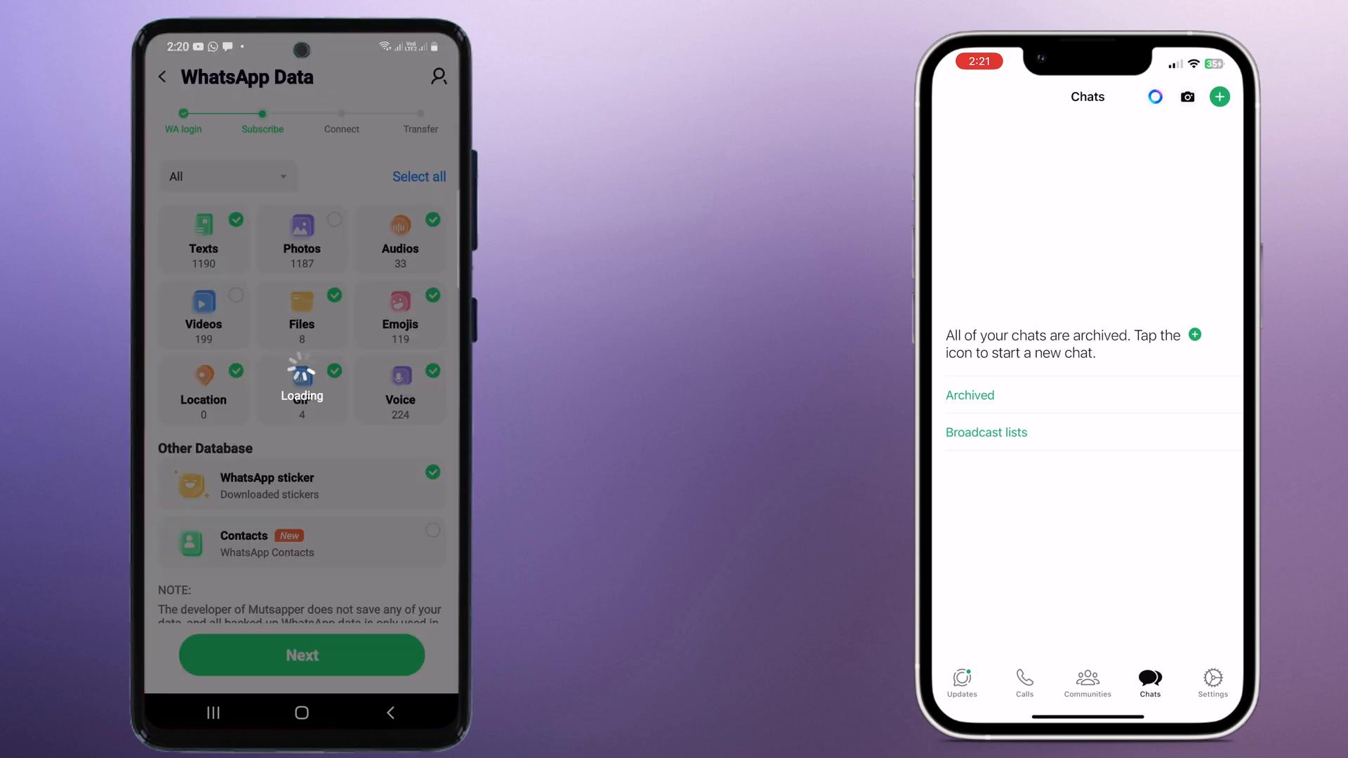
{"action": "left_click", "coordinate": [302, 655]}
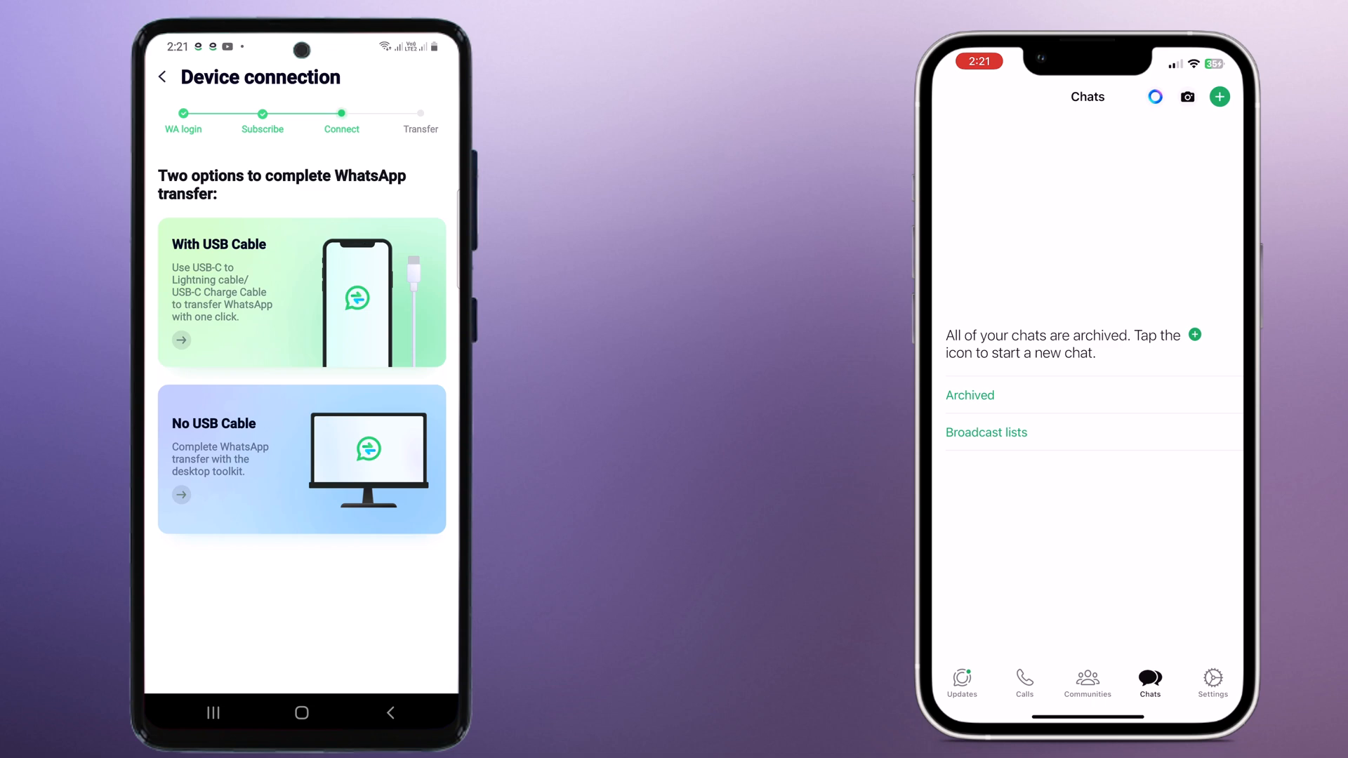
Choose With USB Cable, view the second cable method and trust the connection on the iPhone.
{"action": "left_click", "coordinate": [181, 339]}
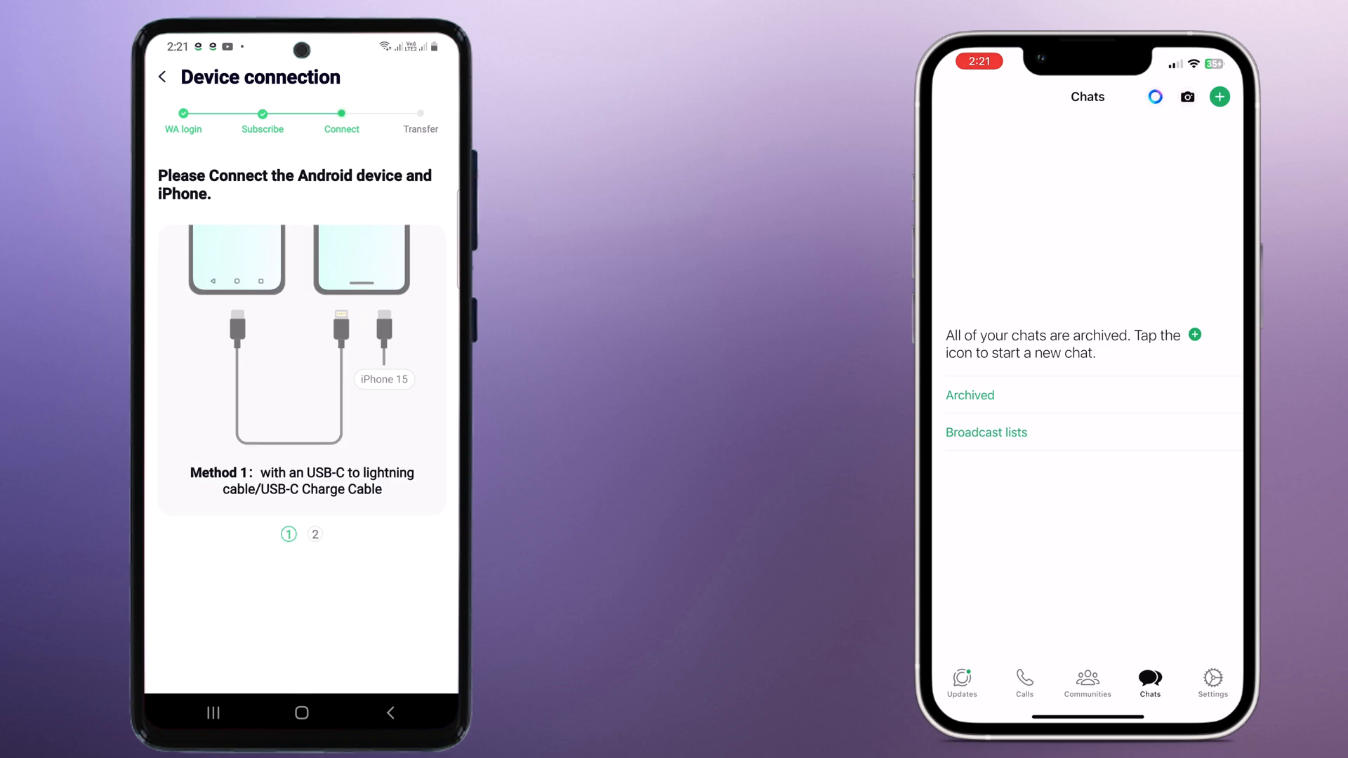
{"action": "left_click", "coordinate": [314, 533]}
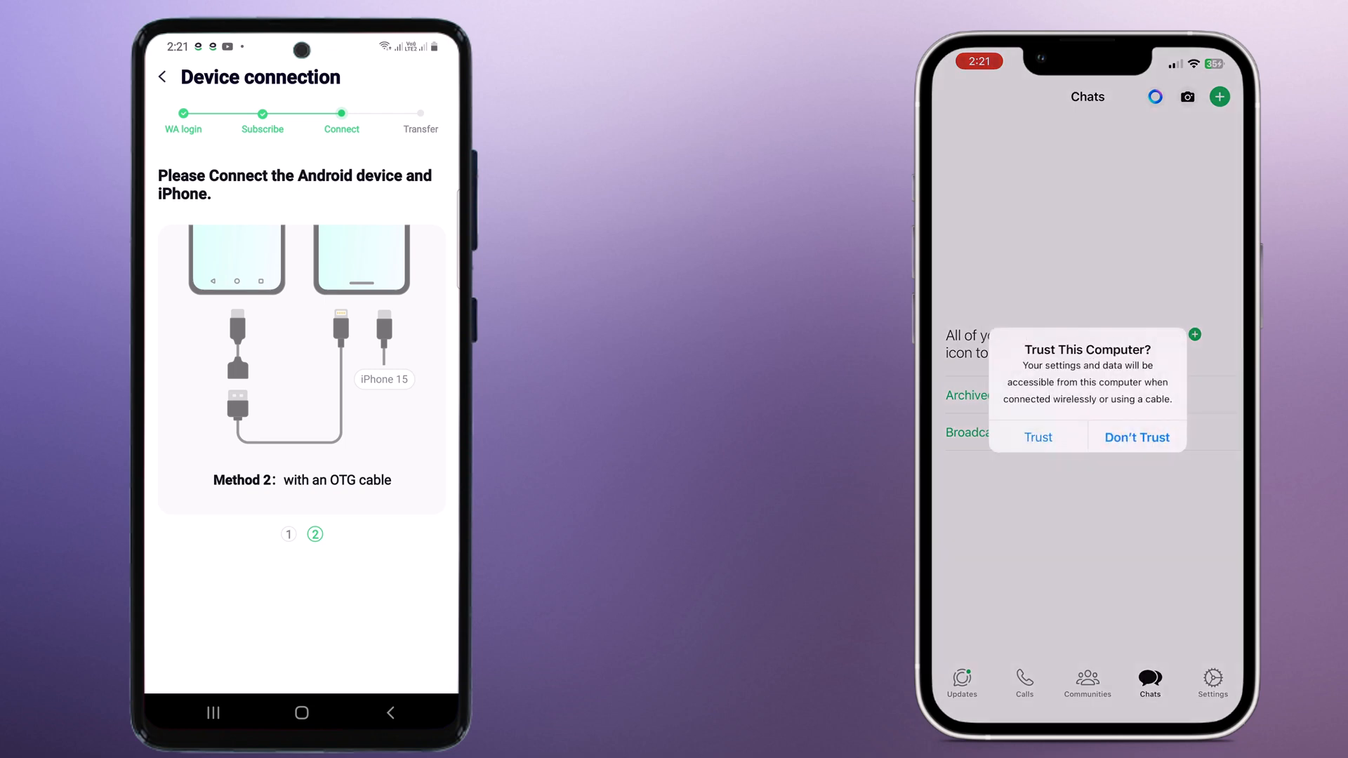
{"action": "left_click", "coordinate": [1037, 437]}
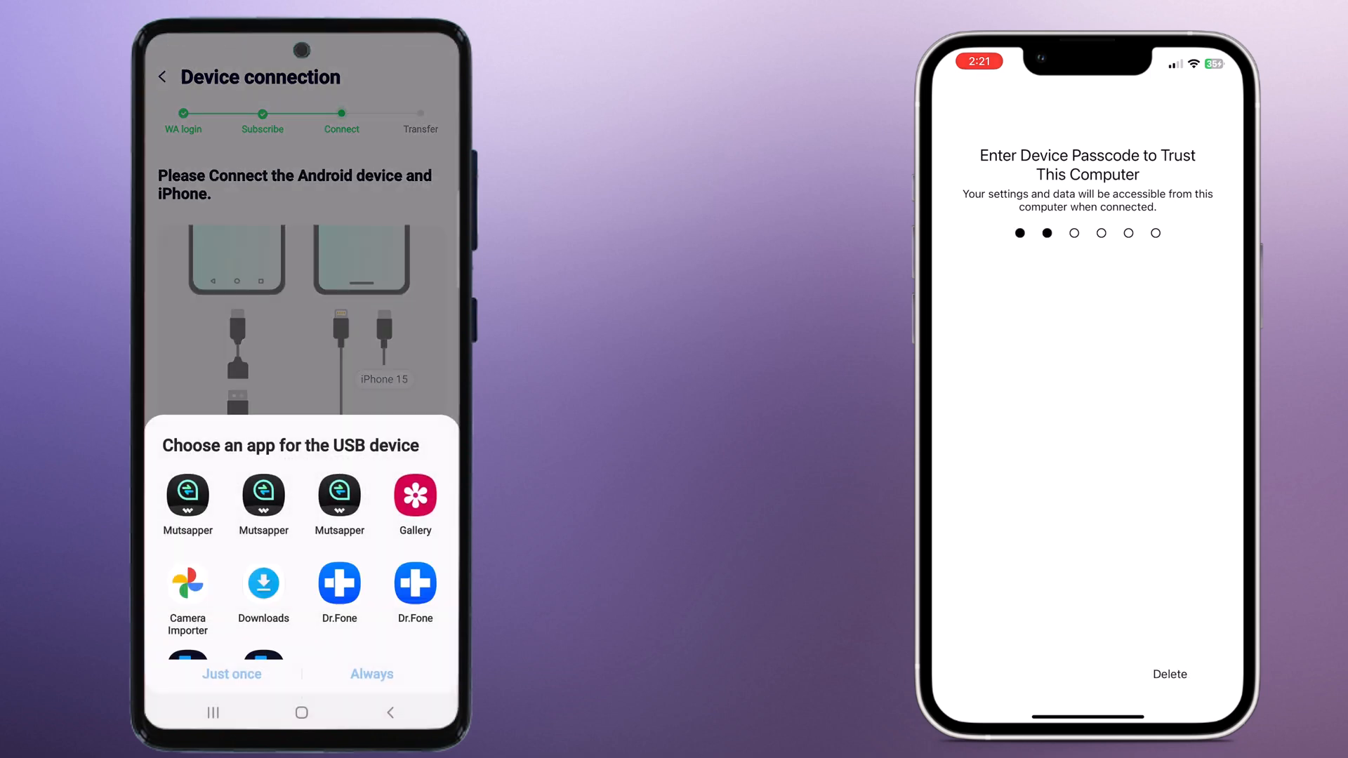
{"action": "left_click", "coordinate": [186, 497]}
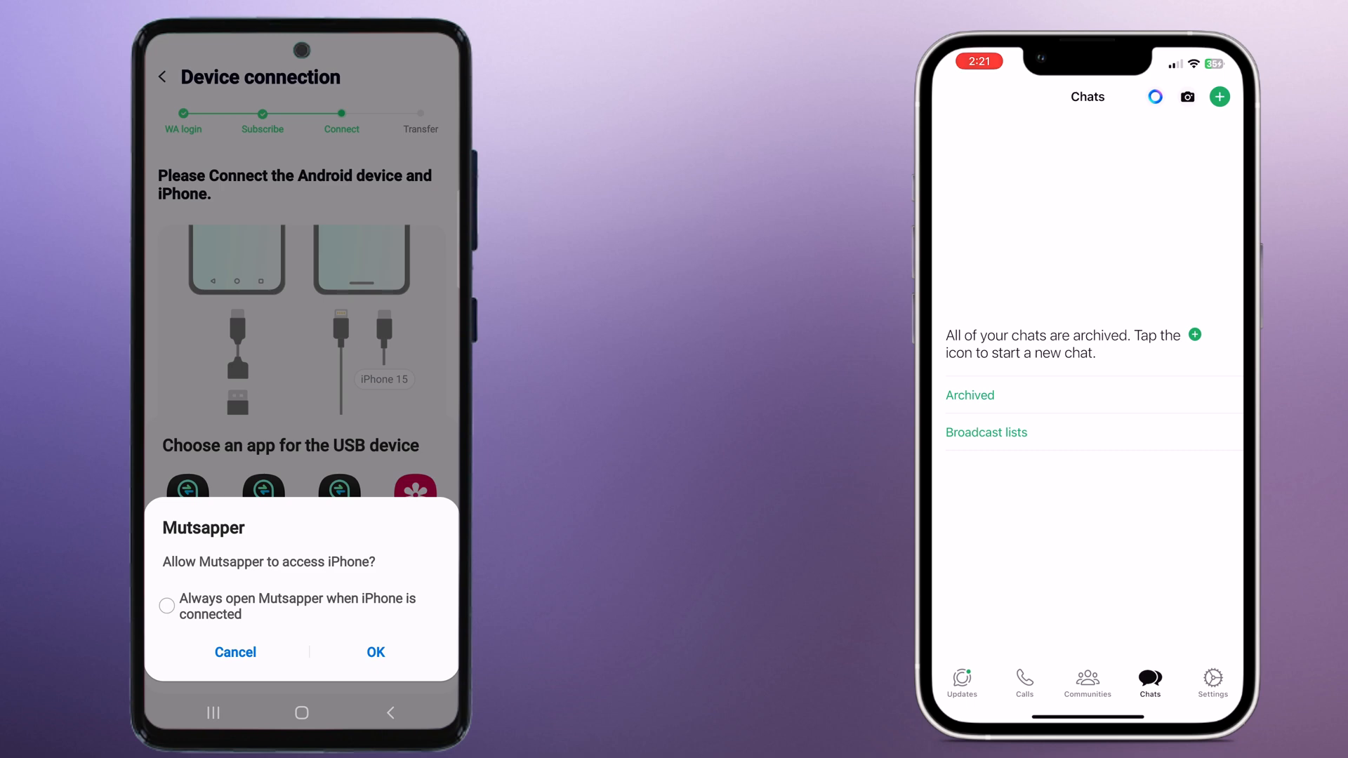
Tick Always open, allow Mutsapper iPhone access with OK and handle the USB device with Mutsapper.
{"action": "left_click", "coordinate": [167, 606]}
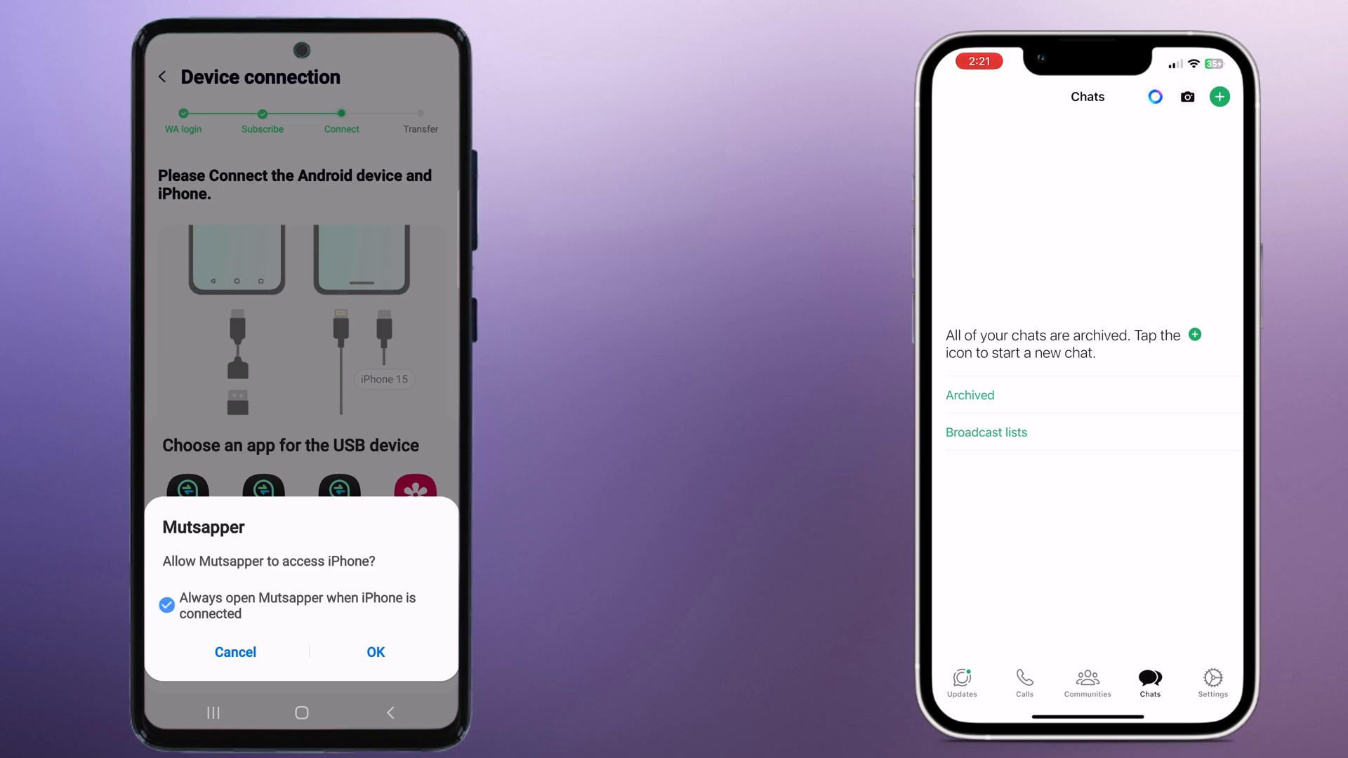
{"action": "left_click", "coordinate": [375, 651]}
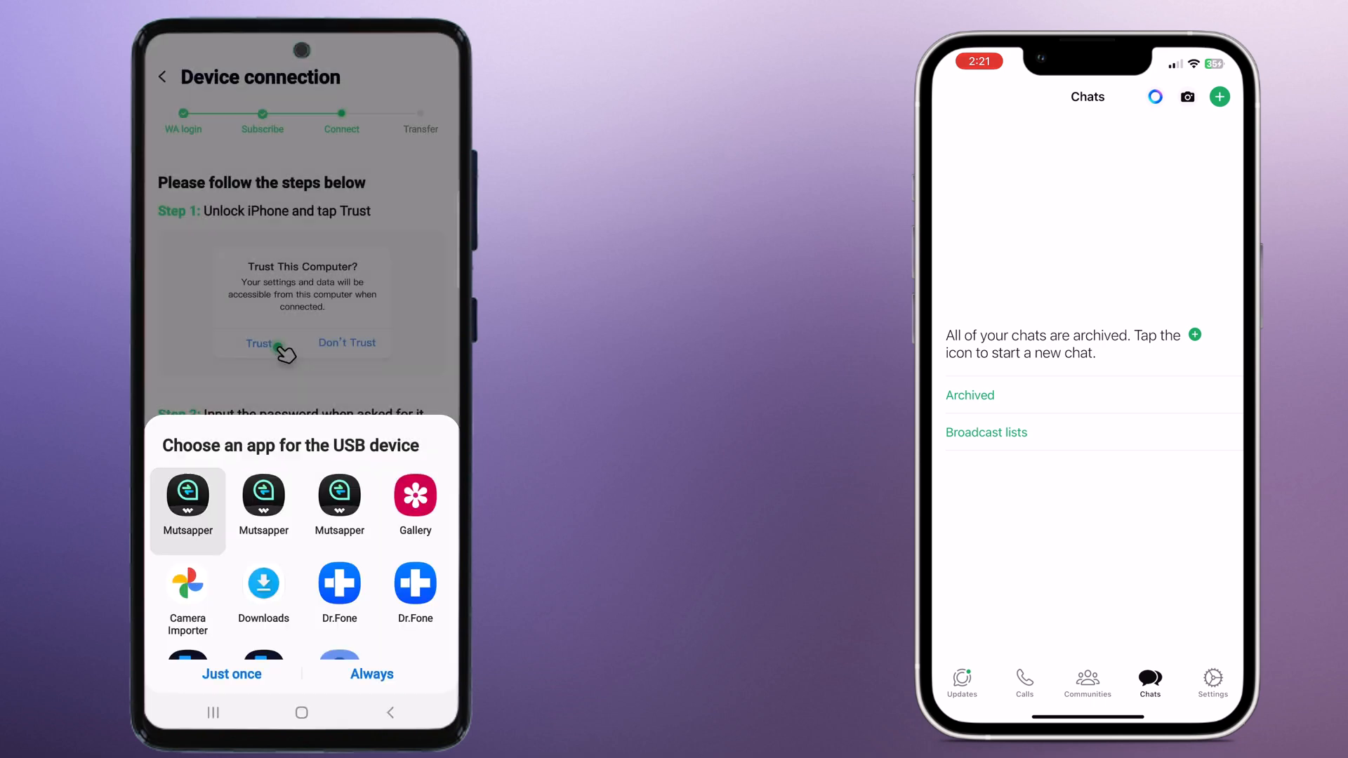
{"action": "left_click", "coordinate": [259, 344]}
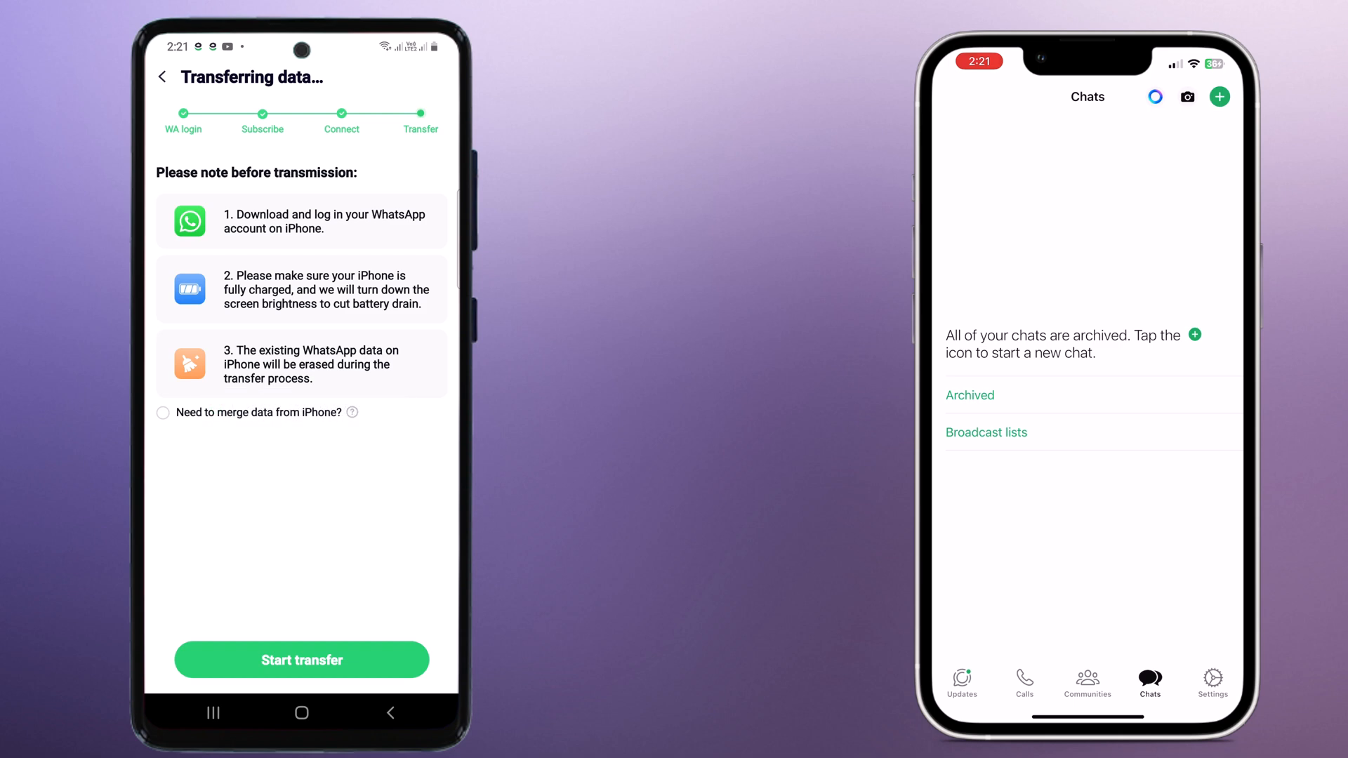
Start the transfer and confirm WhatsApp is installed and logged in on the iPhone.
{"action": "left_click", "coordinate": [301, 660]}
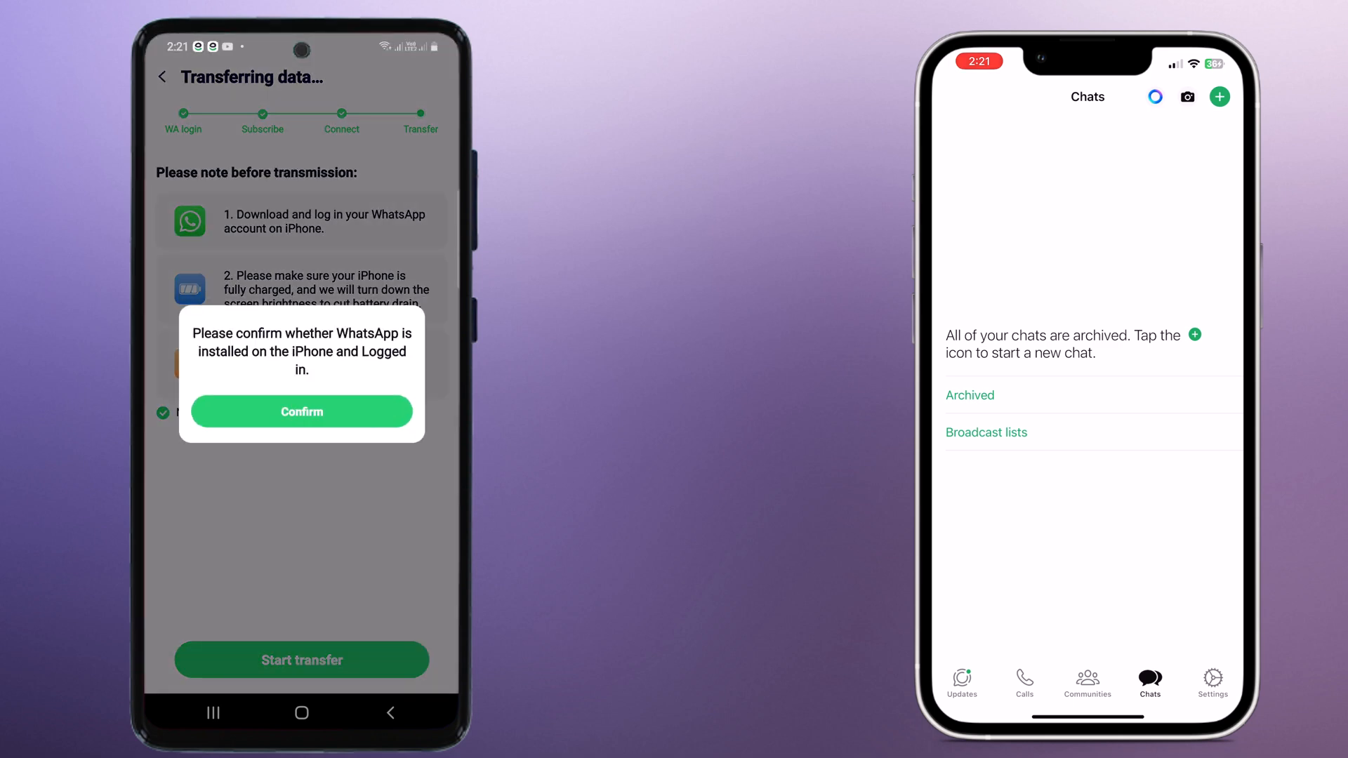
{"action": "left_click", "coordinate": [301, 410]}
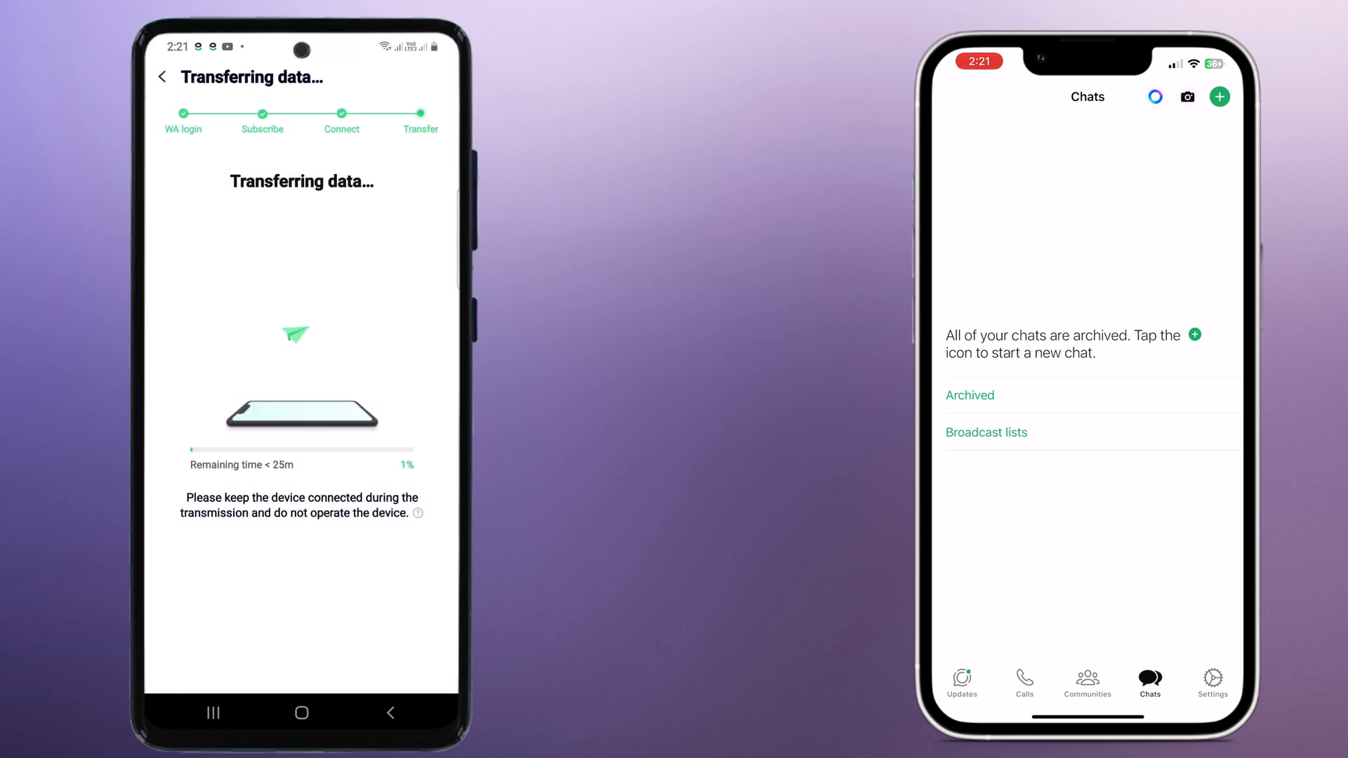